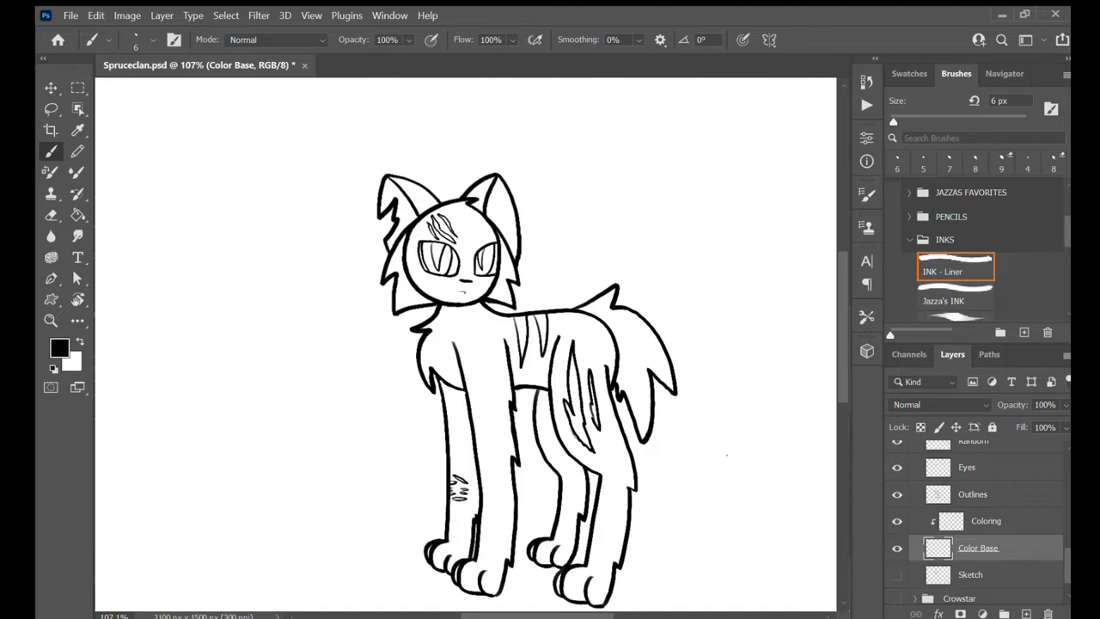
Step: Paint the inked cat's coat light orange with paler patches and darker brown spots
{"action": "left_click", "coordinate": [447, 266]}
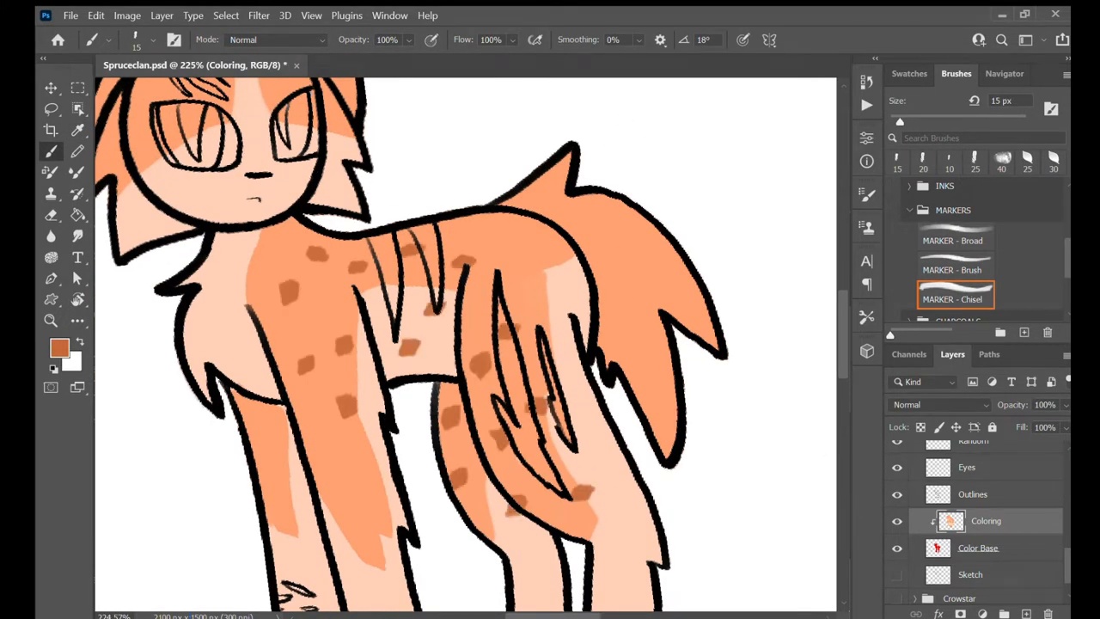
Step: Finish the orange cat's pink ears, scars and amber eyes, then sketch a new cat in blue beside Crowstar
{"action": "left_click", "coordinate": [640, 239]}
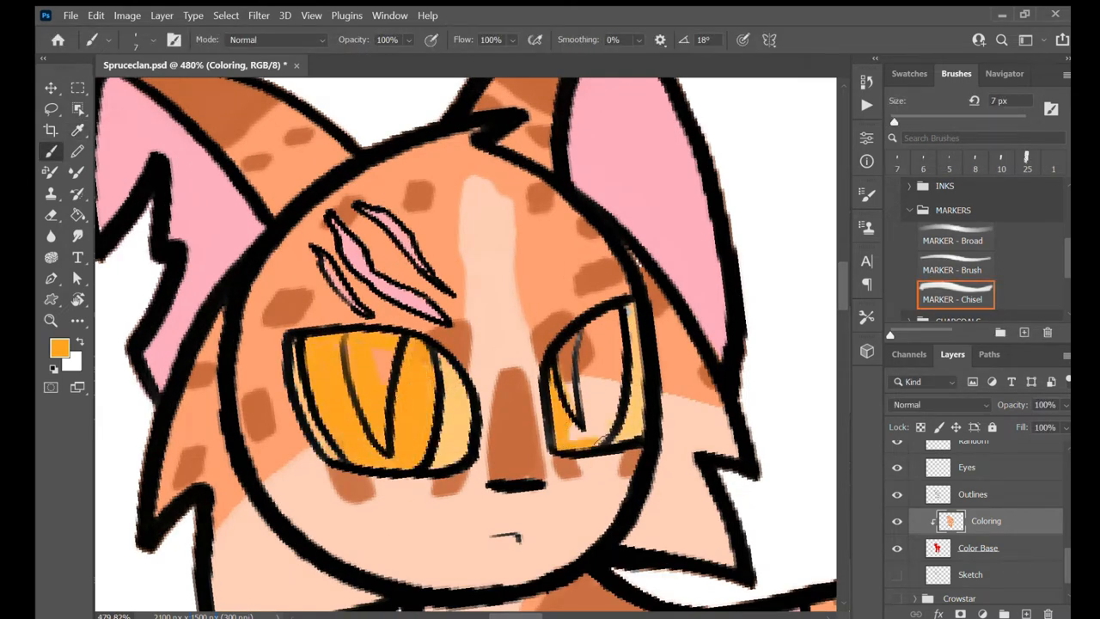
{"action": "left_click", "coordinate": [973, 493]}
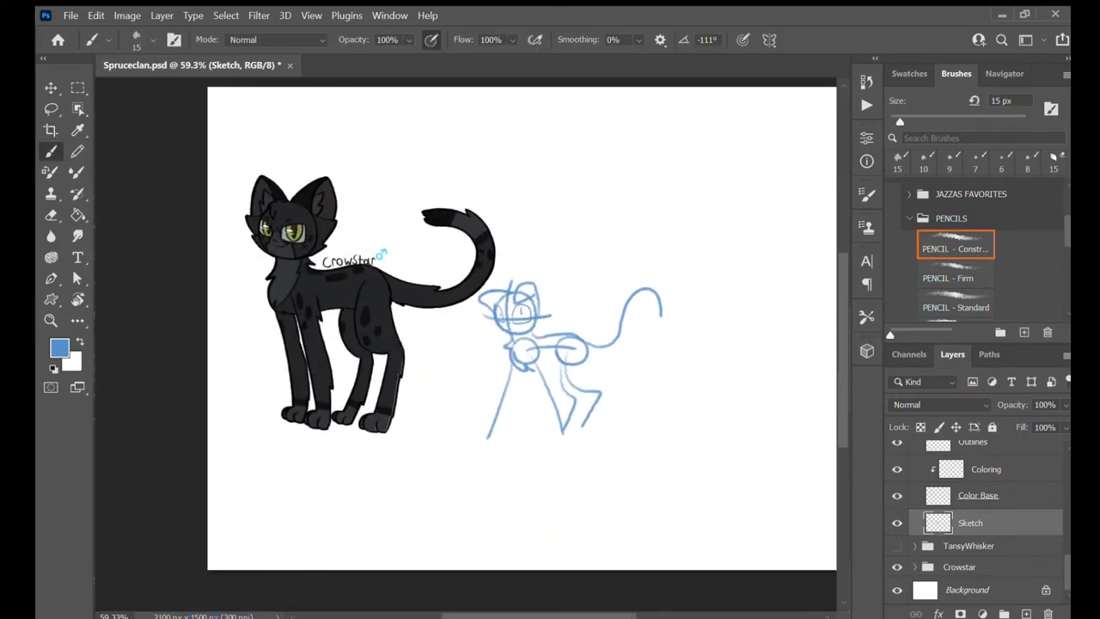
Step: Trace black INK - Liner outlines over the new cat's head, eye and back
{"action": "left_click", "coordinate": [921, 216]}
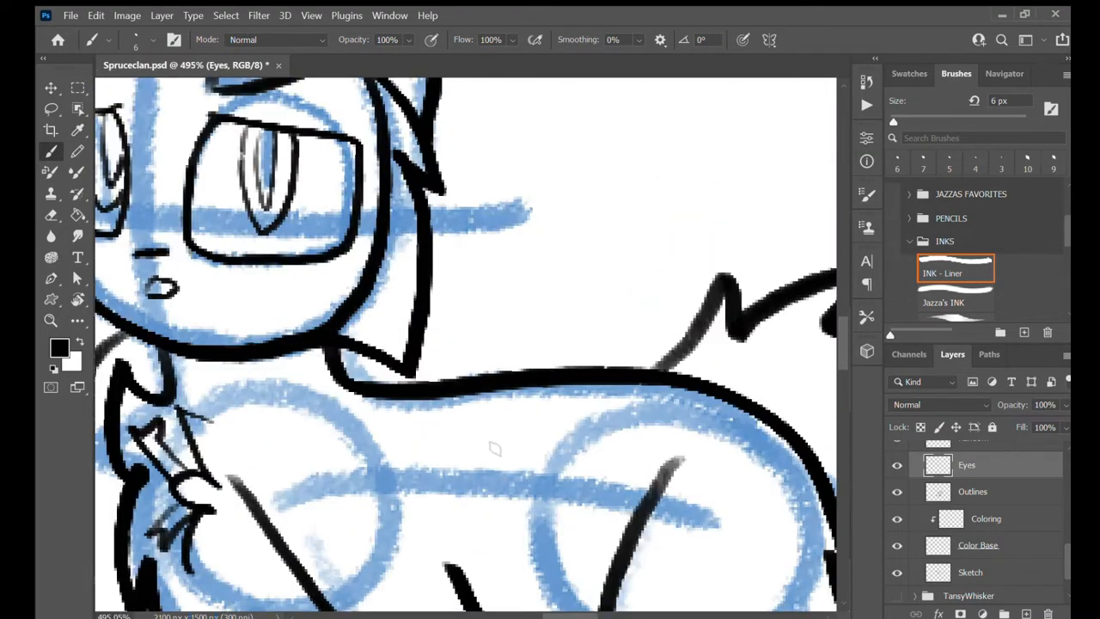
Step: Fill the new cat's head with dark grey and shade its ear and face darker
{"action": "scroll", "scroll_direction": "down", "scroll_amount": 3}
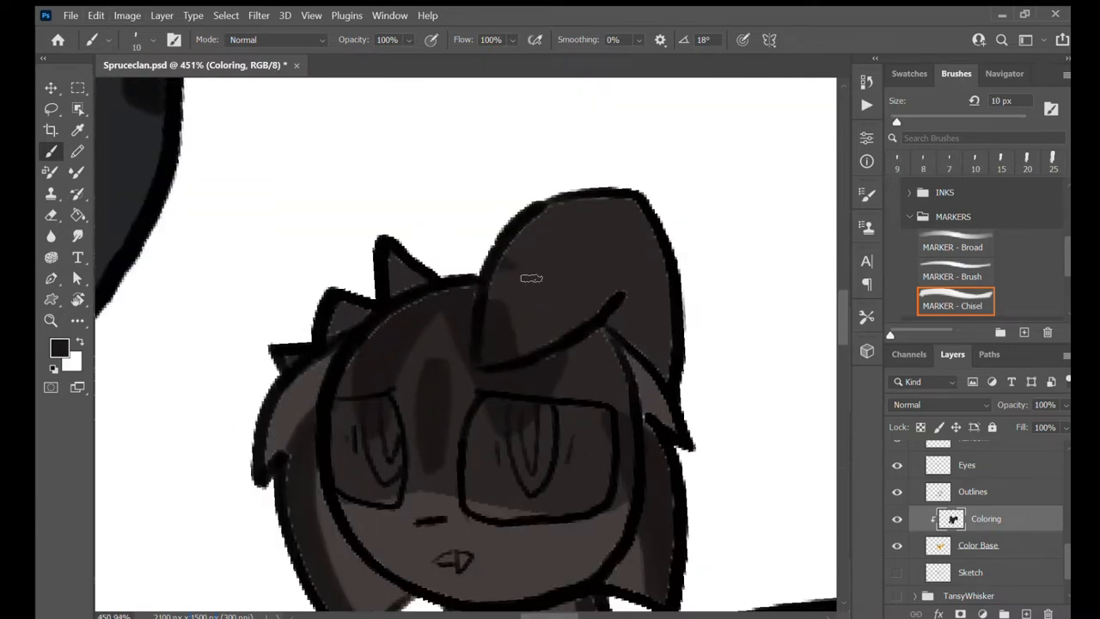
Step: Sample coat tones with the Eyedropper and paint darker grey markings on the black cat
{"action": "left_click", "coordinate": [977, 544]}
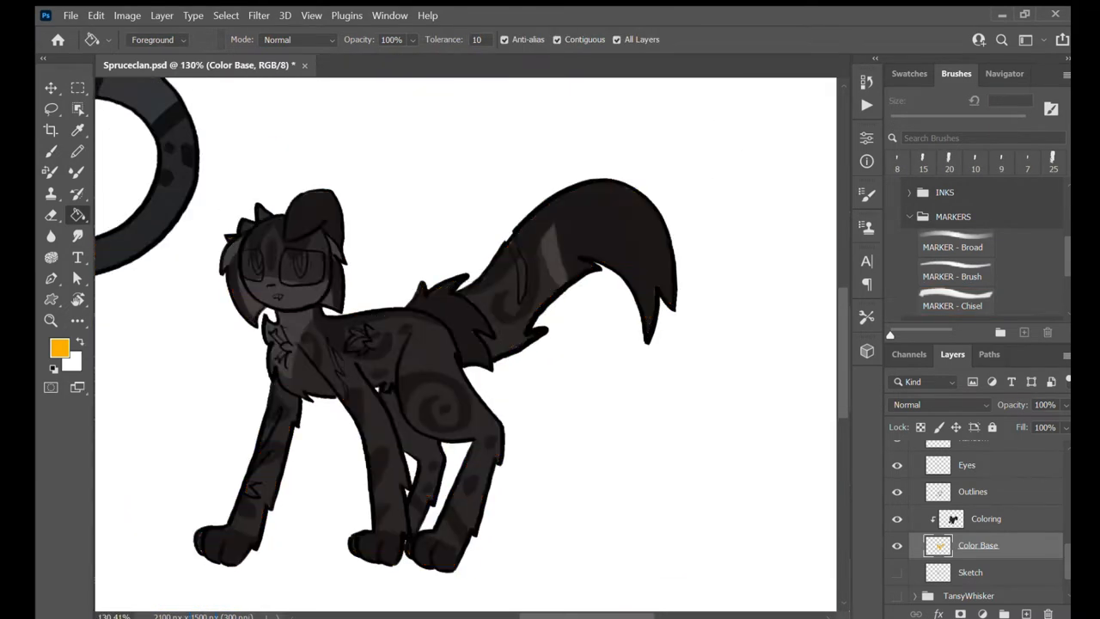
{"action": "left_click", "coordinate": [951, 306]}
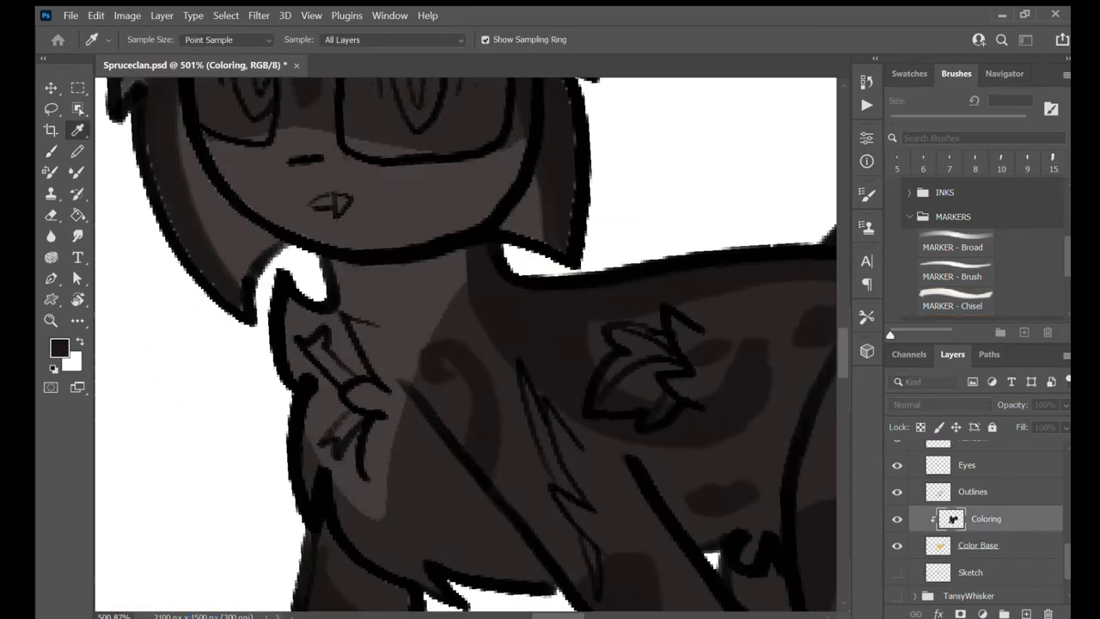
{"action": "left_click", "coordinate": [956, 306]}
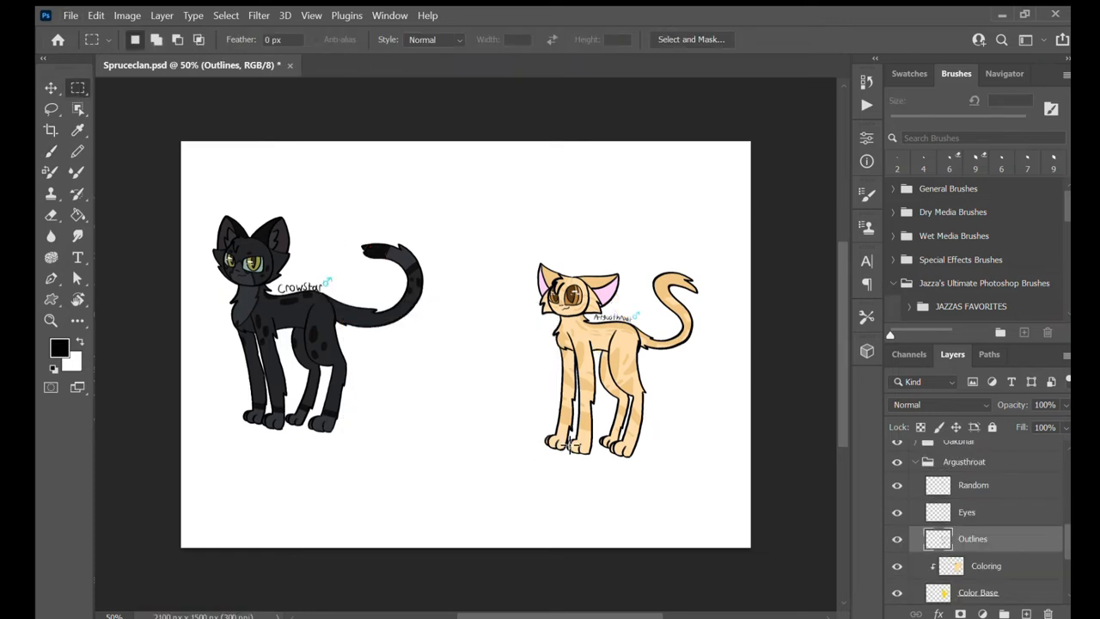
{"action": "mouse_move", "coordinate": [574, 448]}
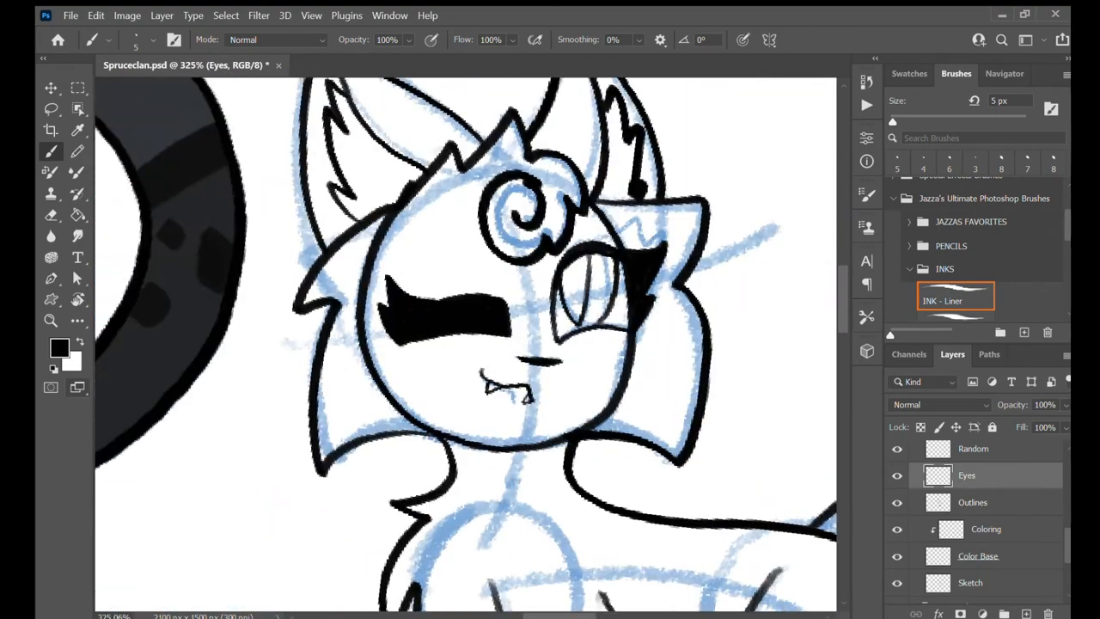
Step: Ink the winking cat's outlines and eye, then fill it with a flat green base colour
{"action": "scroll", "scroll_direction": "down", "scroll_amount": 3}
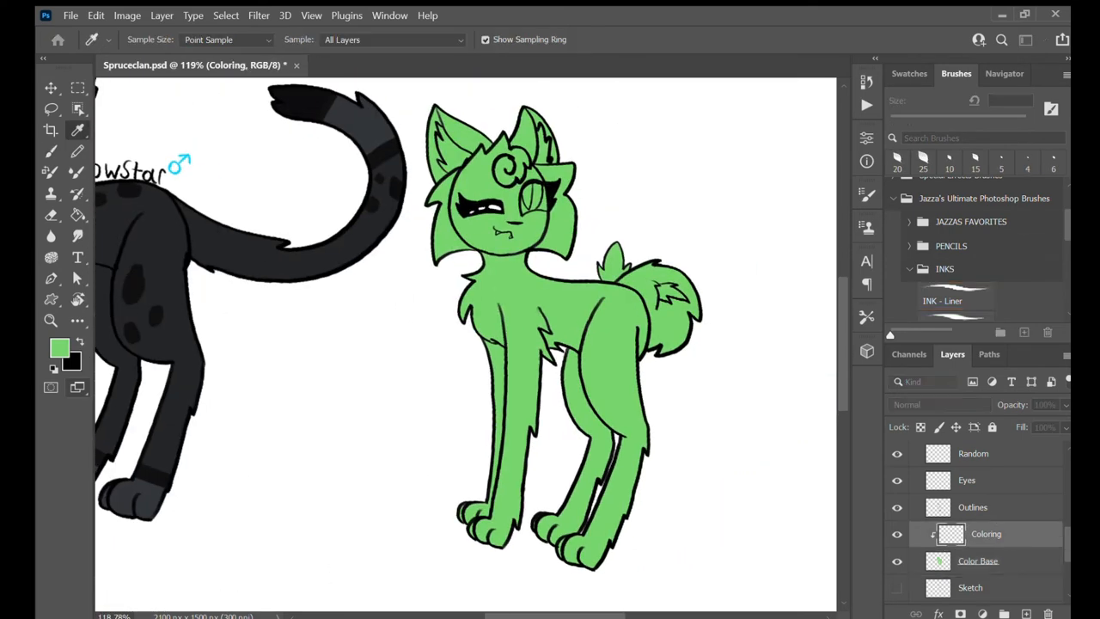
Step: Finish the colour base and leave only the black cat's layer group visible, hiding the other cats
{"action": "left_click_drag", "start_coordinate": [515, 274], "coordinate": [494, 533]}
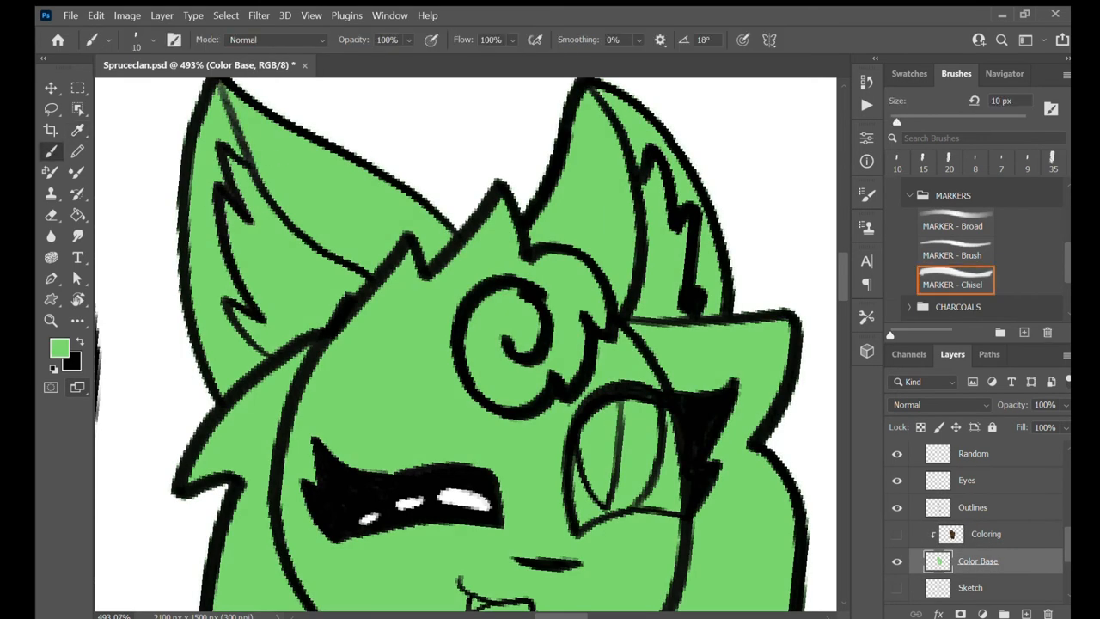
{"action": "left_click", "coordinate": [987, 533]}
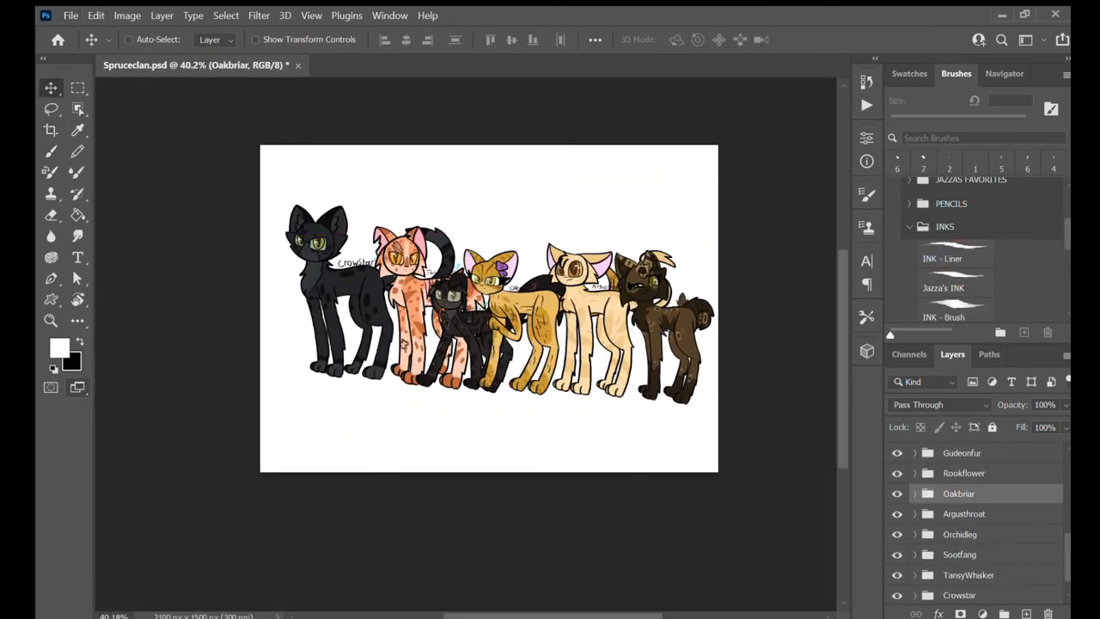
{"action": "left_click", "coordinate": [914, 493]}
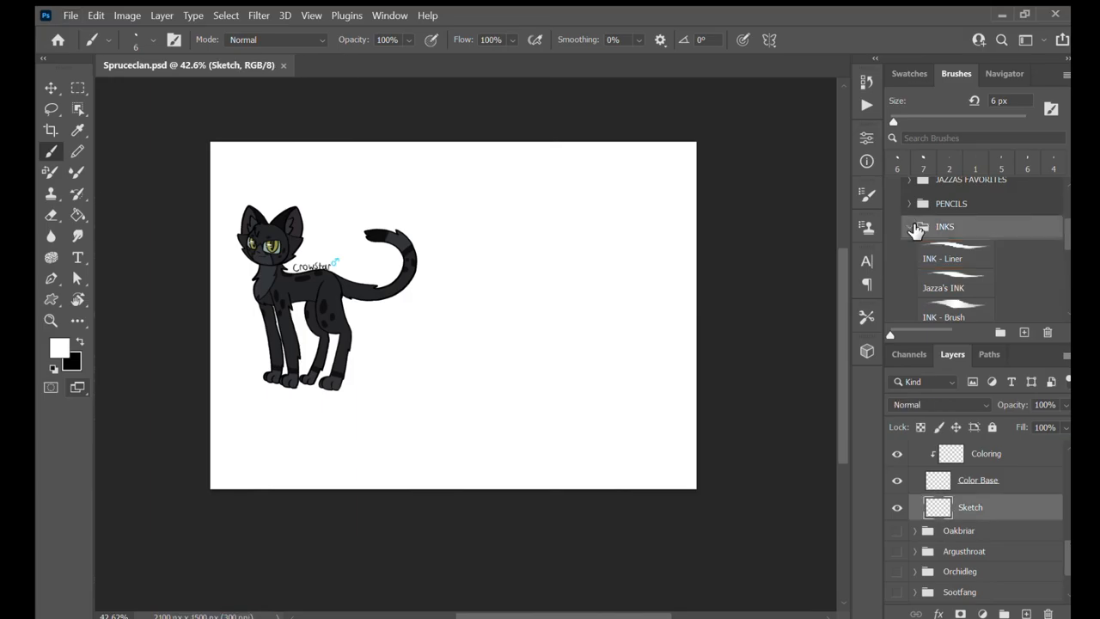